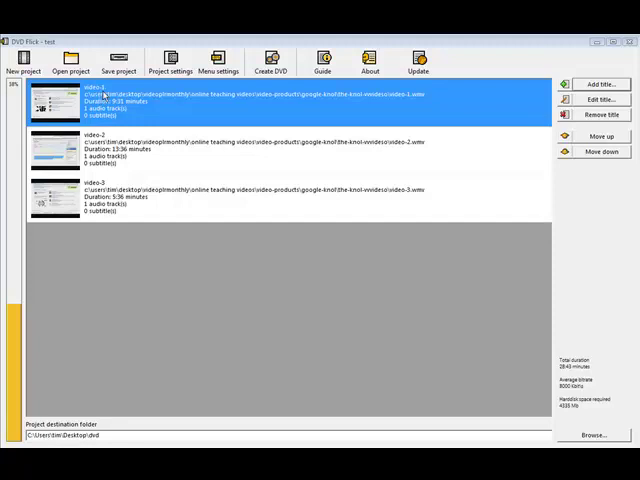
Step: Bring up the properties dialog for the first title in the project
{"action": "left_click", "coordinate": [604, 100]}
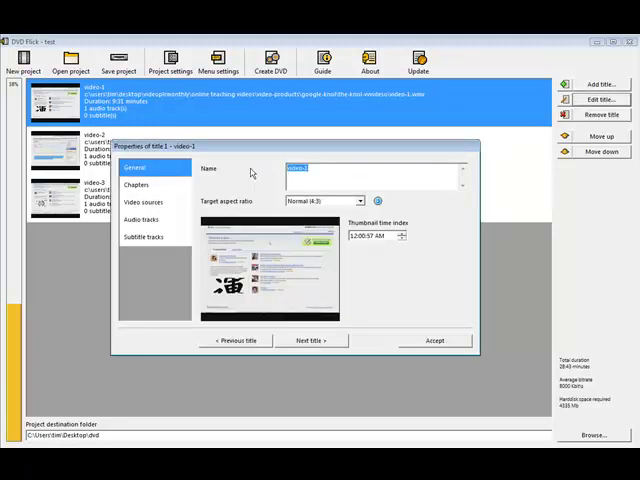
Step: Name the titles 'Video One', 'Video Two' and 'Video Three' in turn and accept the changes
{"action": "type", "text": "Vide"}
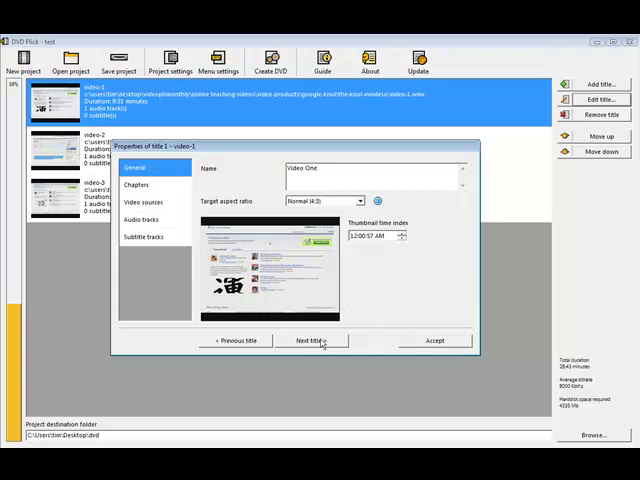
{"action": "left_click", "coordinate": [310, 340]}
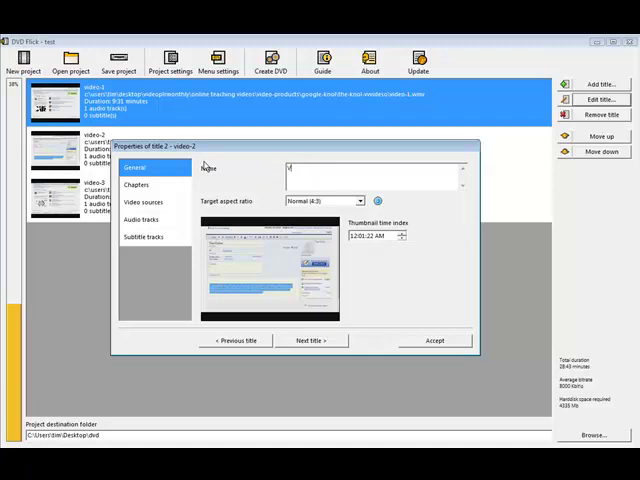
{"action": "type", "text": "Video Two"}
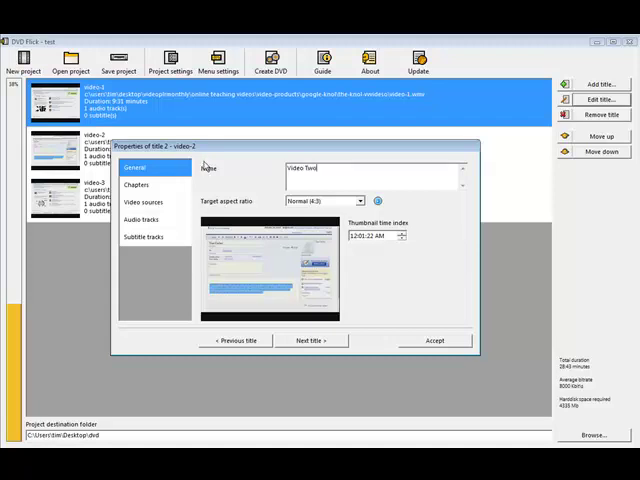
{"action": "left_click", "coordinate": [312, 340]}
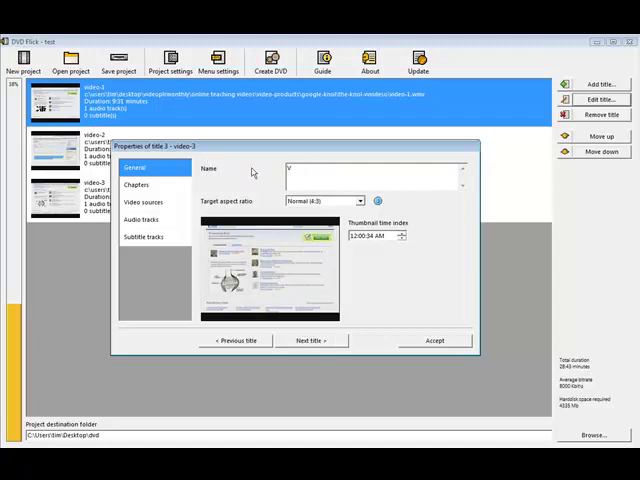
{"action": "type", "text": "Video 1"}
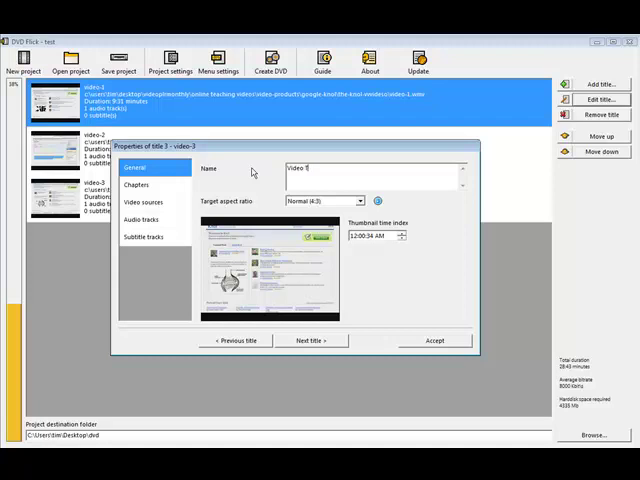
{"action": "type", "text": "Video Three"}
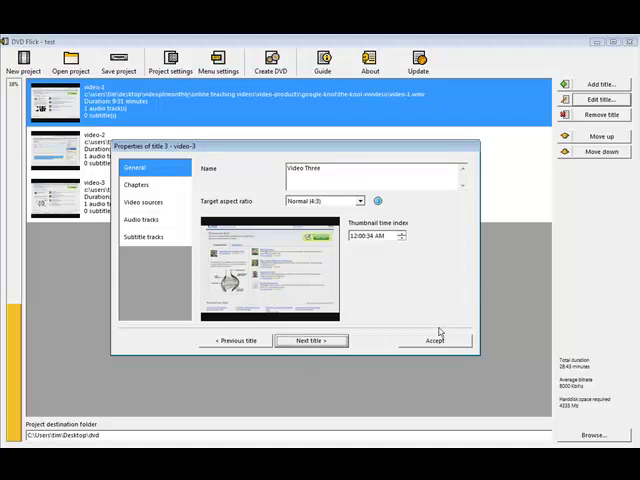
{"action": "left_click", "coordinate": [436, 340]}
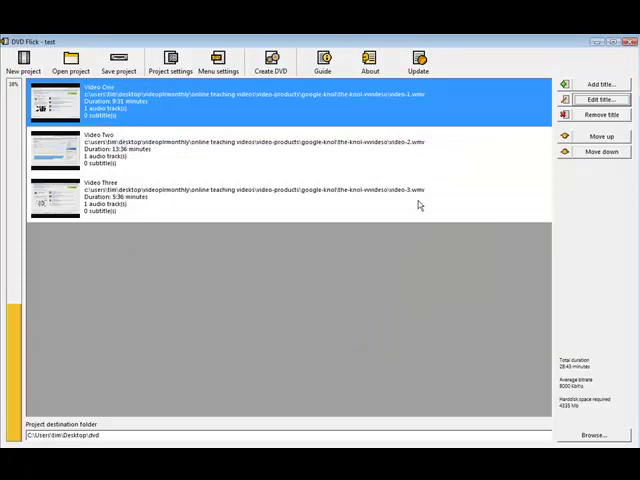
{"action": "mouse_move", "coordinate": [456, 246]}
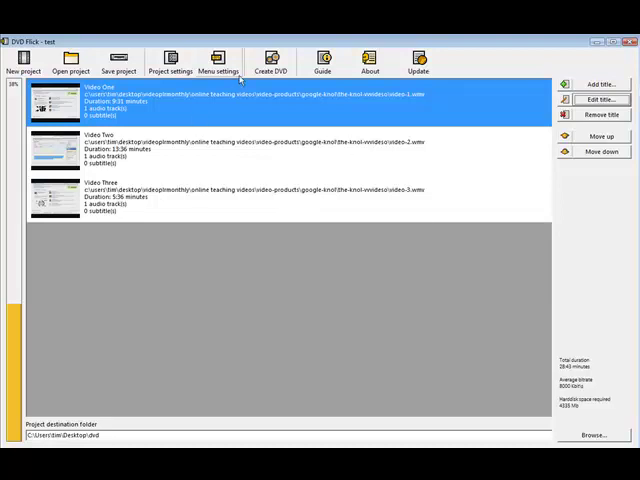
Step: Start Create DVD, raising the notice that the disc will be burnt after encoding
{"action": "left_click", "coordinate": [270, 60]}
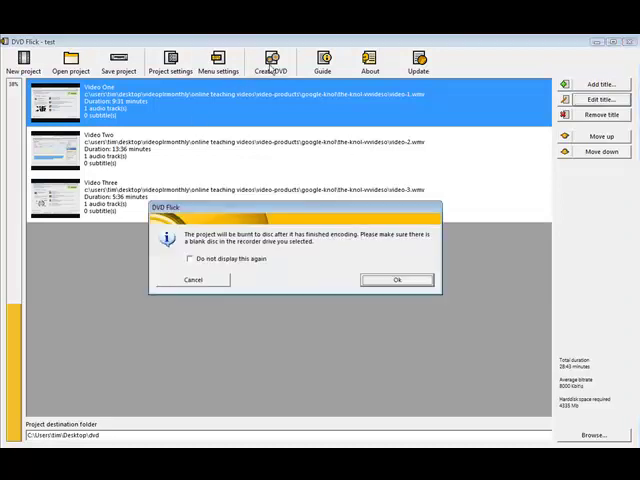
{"action": "mouse_move", "coordinate": [236, 264]}
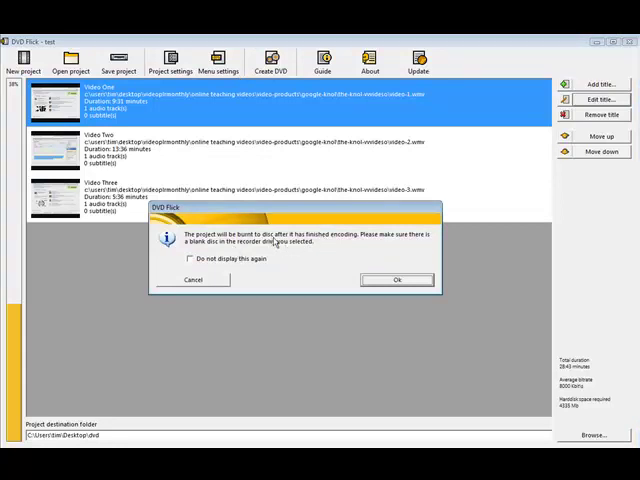
{"action": "mouse_move", "coordinate": [388, 244]}
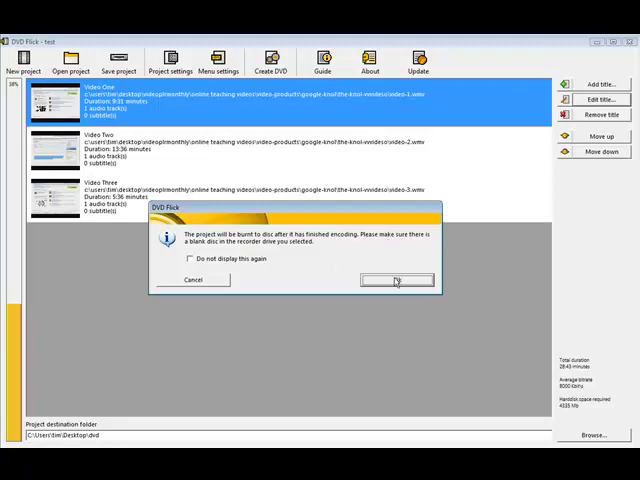
Step: Accept the burn notice, confirm proceeding and allow overwriting the destination folder so encoding begins
{"action": "left_click", "coordinate": [396, 280]}
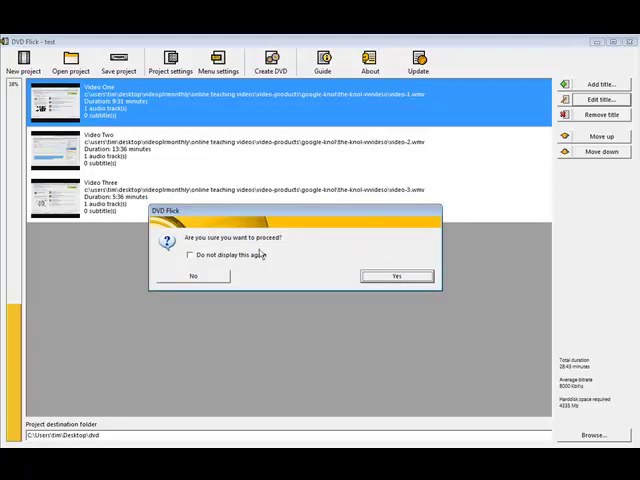
{"action": "mouse_move", "coordinate": [276, 256]}
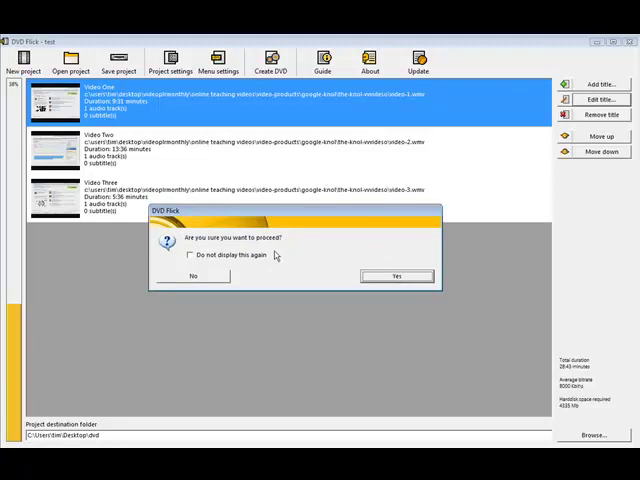
{"action": "mouse_move", "coordinate": [190, 258]}
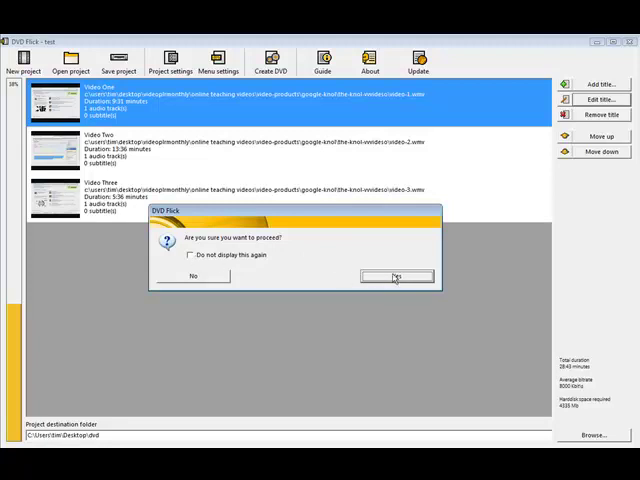
{"action": "left_click", "coordinate": [396, 276]}
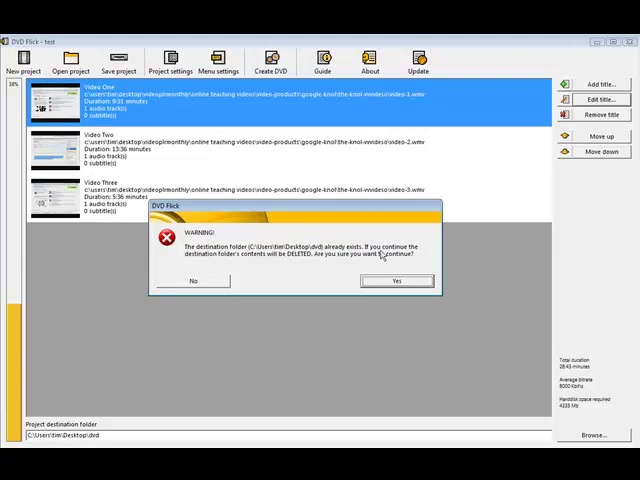
{"action": "mouse_move", "coordinate": [400, 256]}
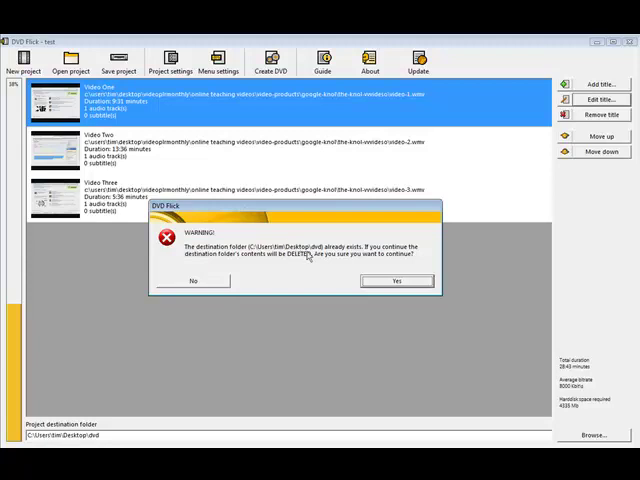
{"action": "left_click", "coordinate": [396, 280]}
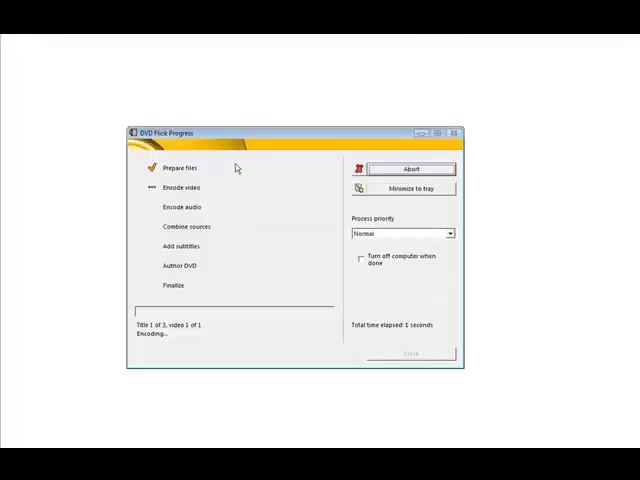
{"action": "mouse_move", "coordinate": [244, 196]}
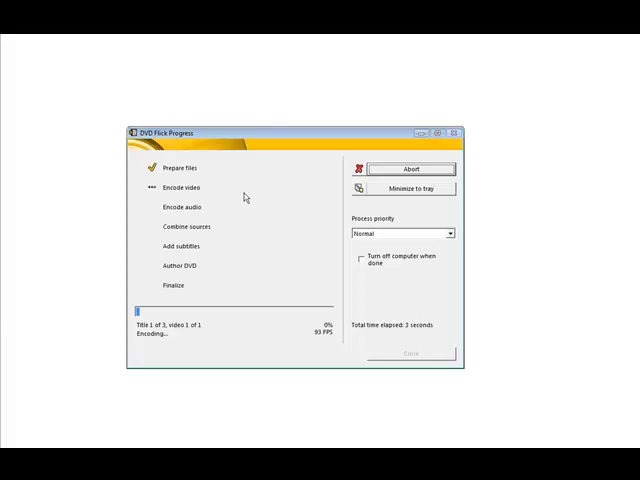
{"action": "mouse_move", "coordinate": [200, 244]}
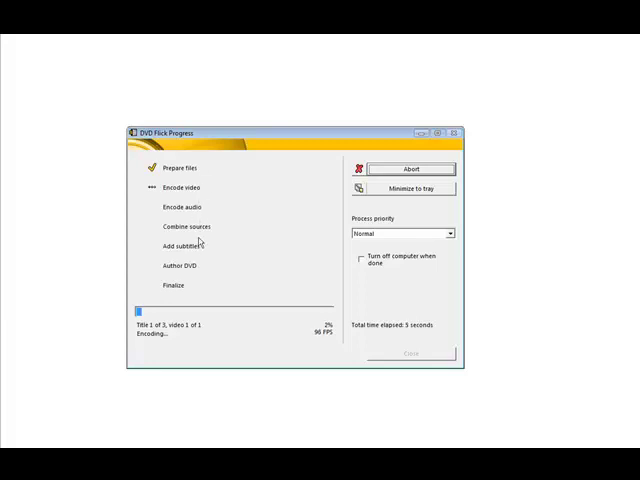
{"action": "mouse_move", "coordinate": [212, 196]}
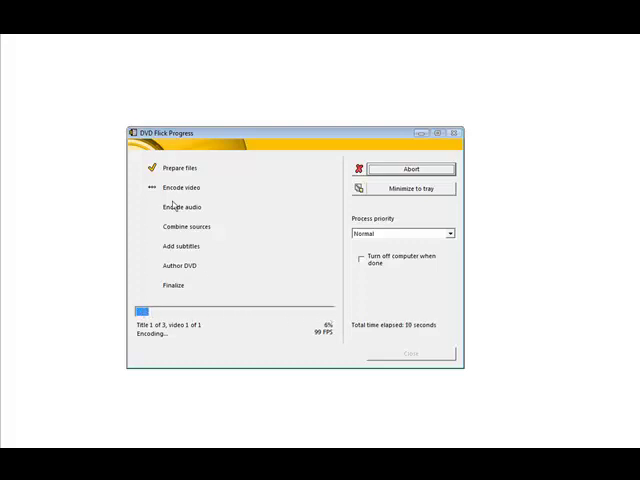
{"action": "mouse_move", "coordinate": [176, 290]}
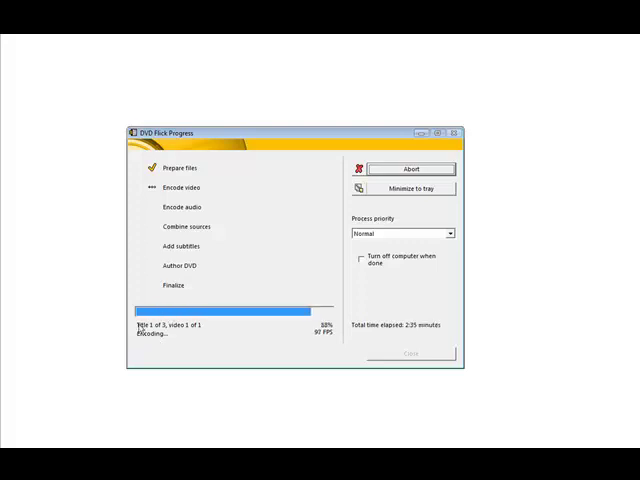
{"action": "mouse_move", "coordinate": [204, 332]}
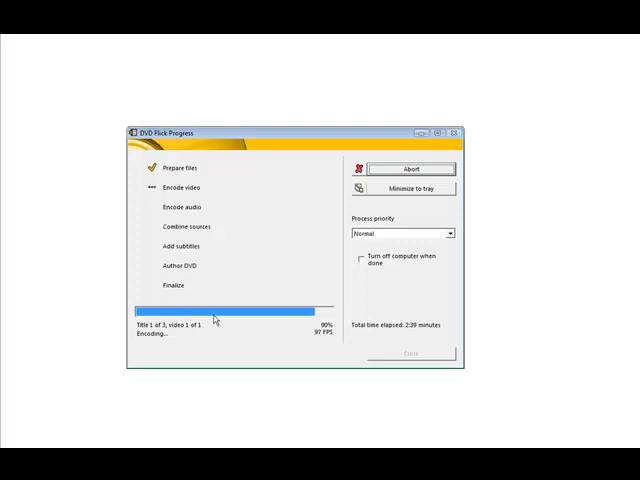
{"action": "mouse_move", "coordinate": [232, 320]}
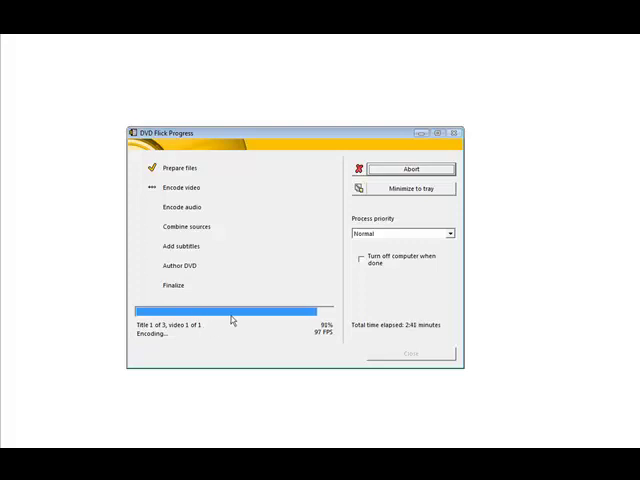